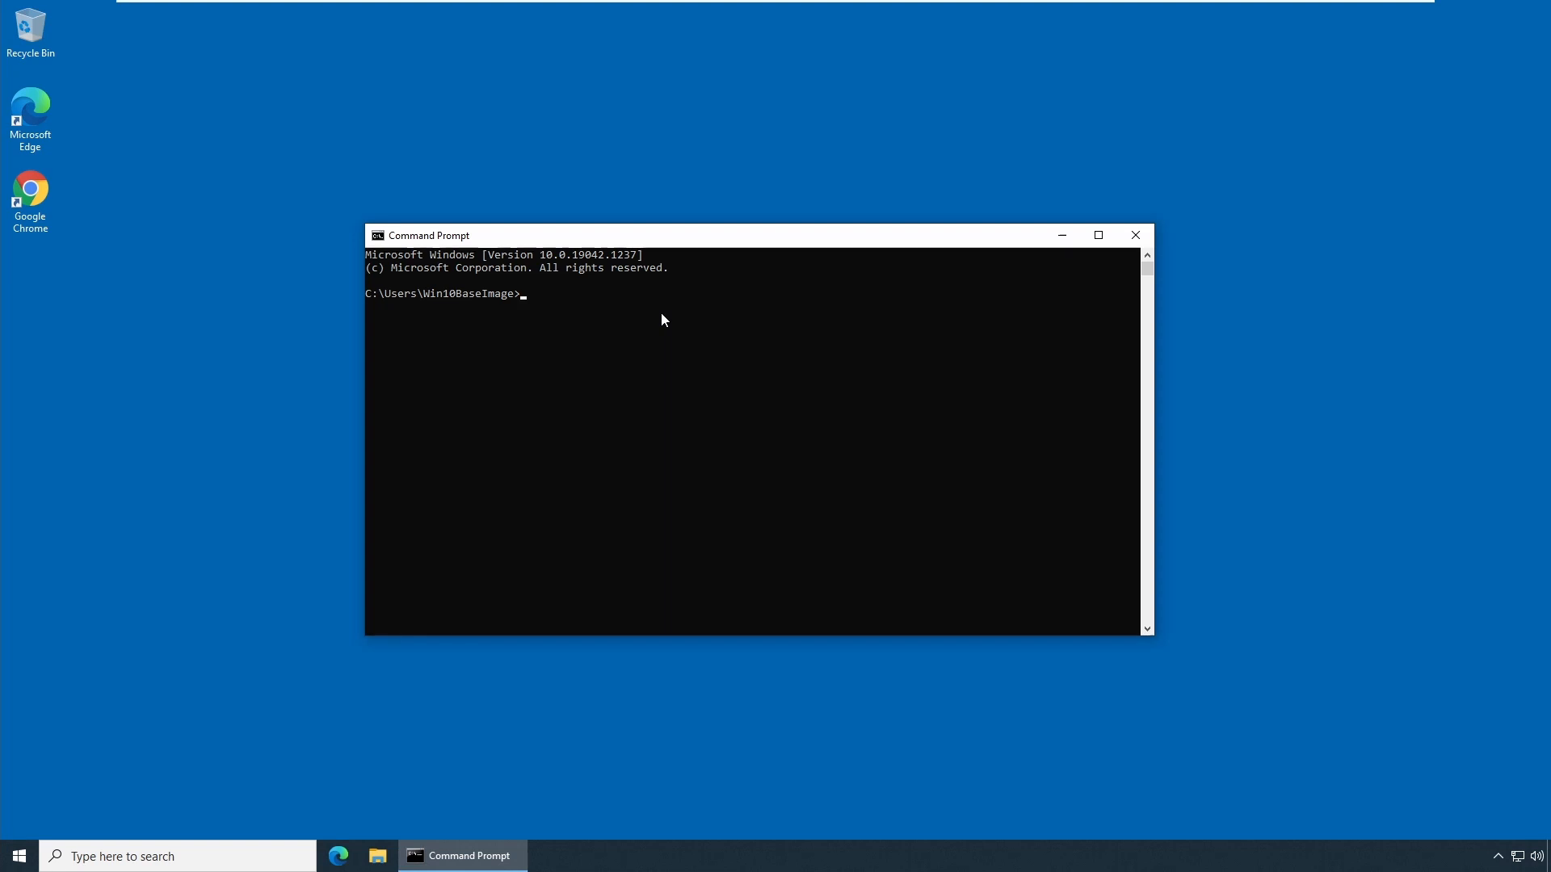
- Run 'tagui' to confirm version v6.48, then enter 'tagui update' at the prompt
{"action": "type", "text": "tagui"}
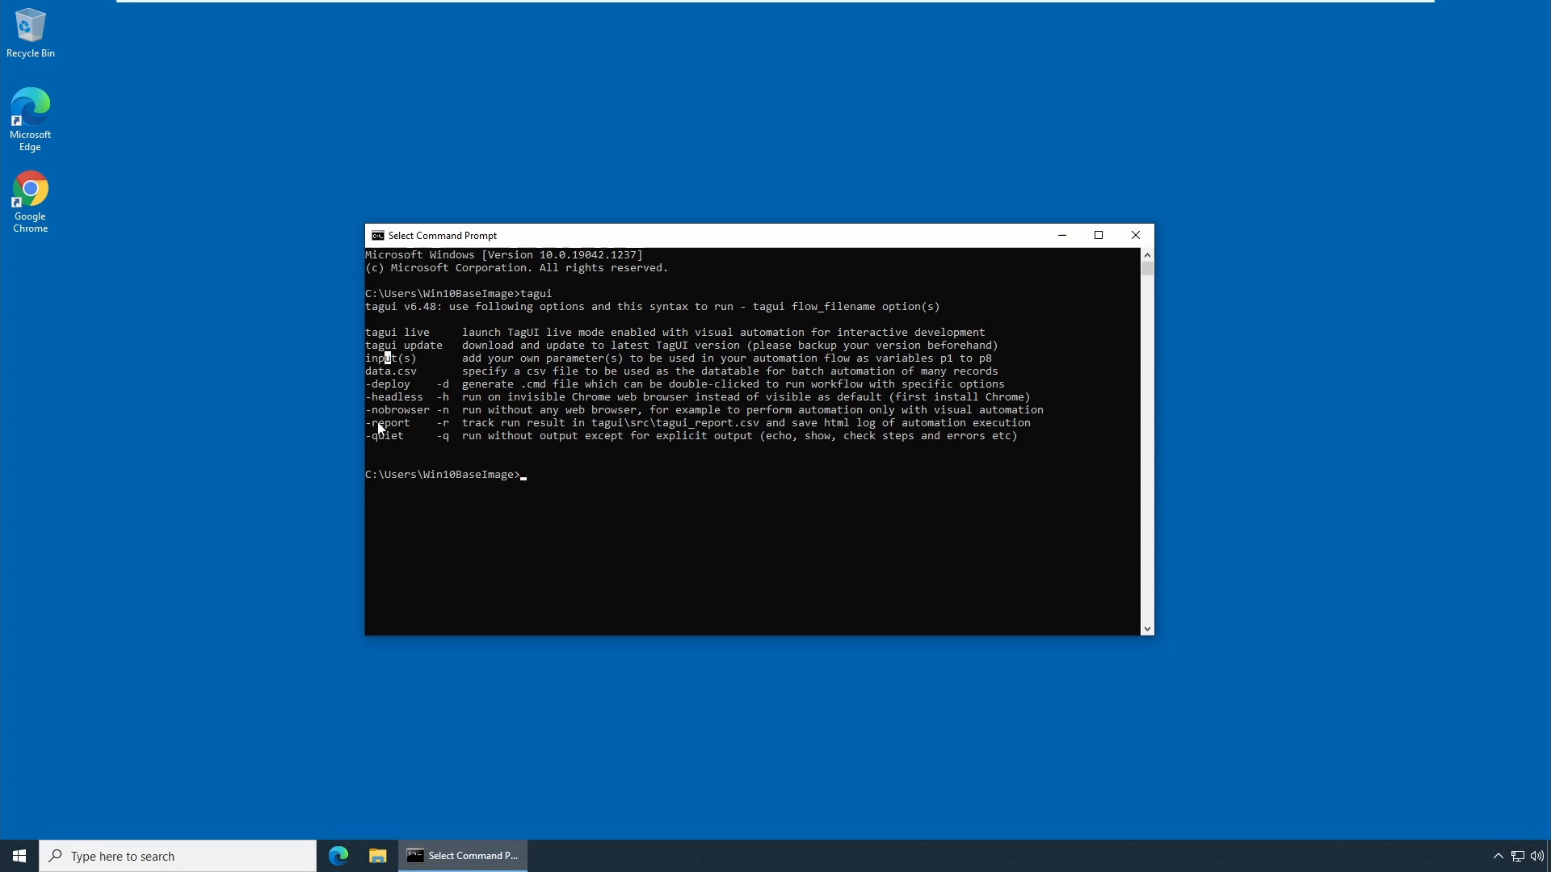
{"action": "mouse_move", "coordinate": [596, 413]}
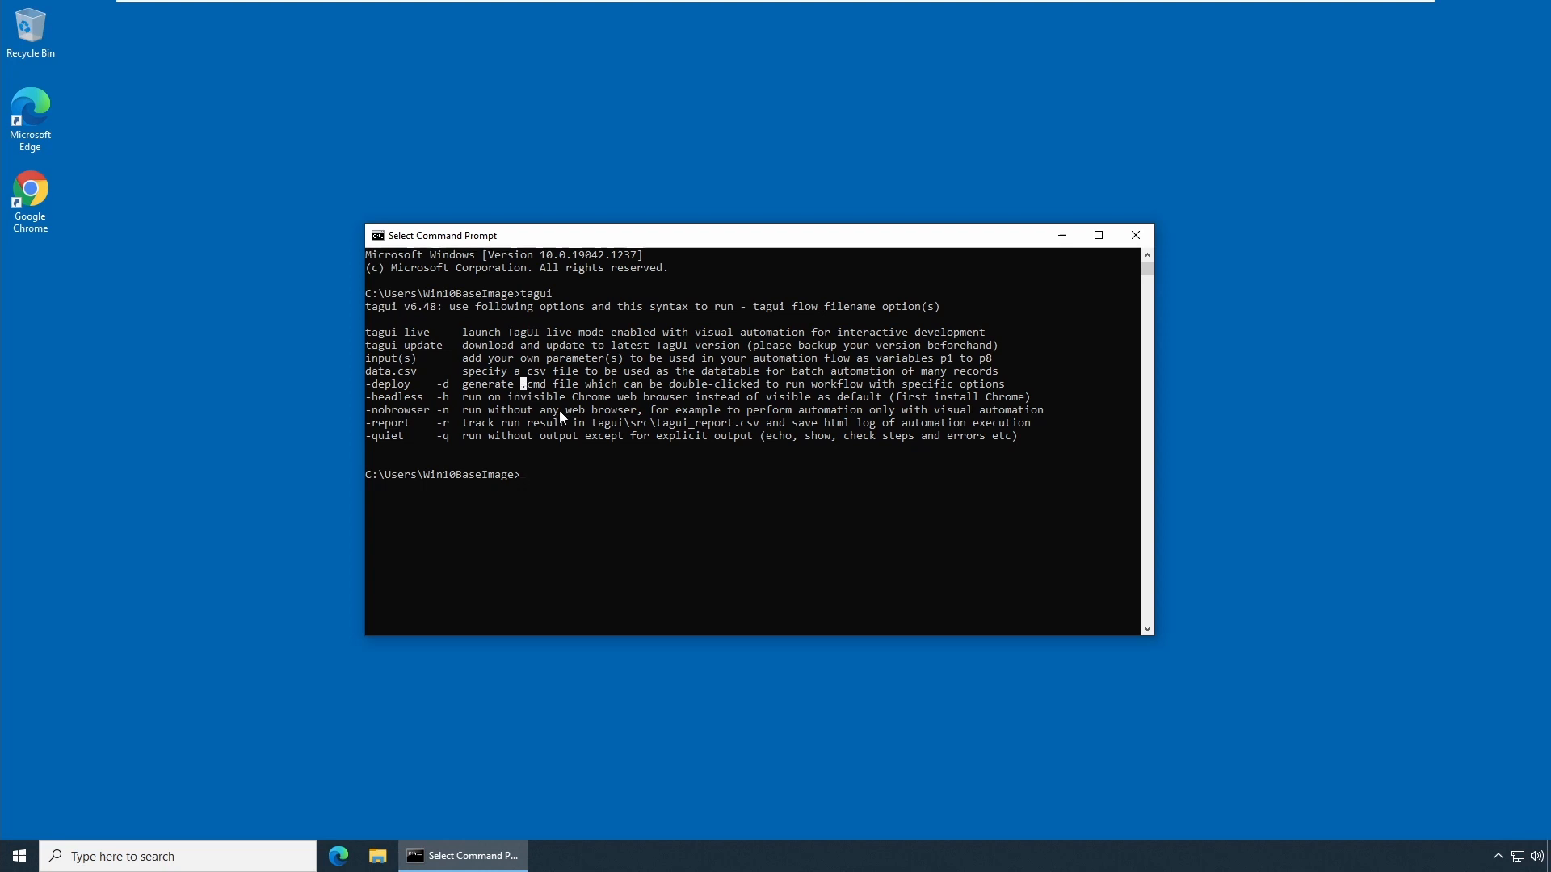
{"action": "type", "text": "tagui update"}
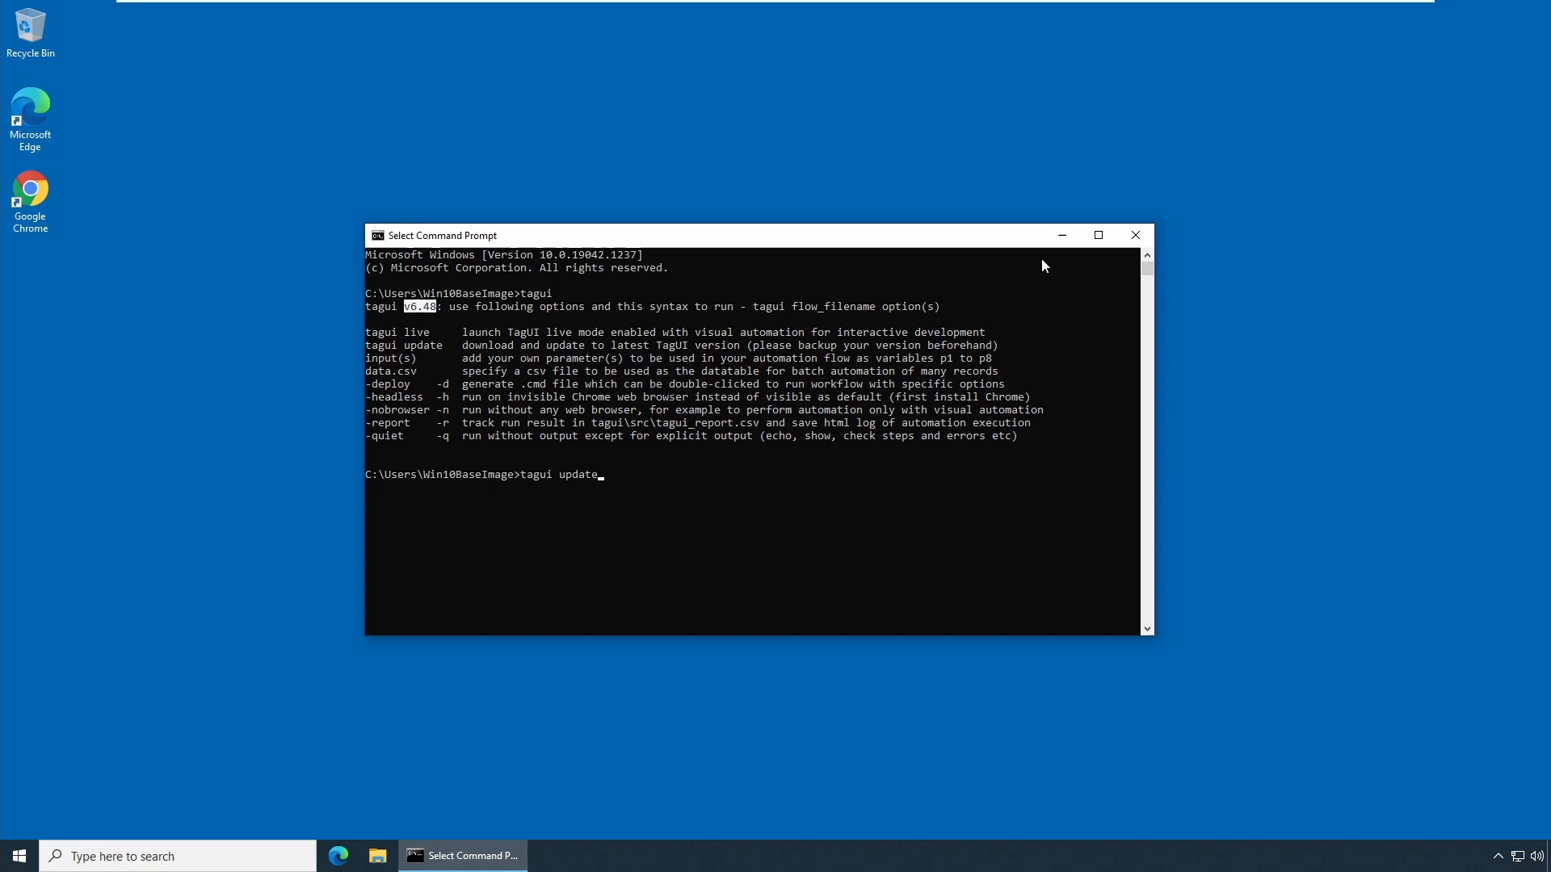
- Copy the tagui folder from C: into Documents > tagui_backup_6_48
{"action": "left_click", "coordinate": [375, 856]}
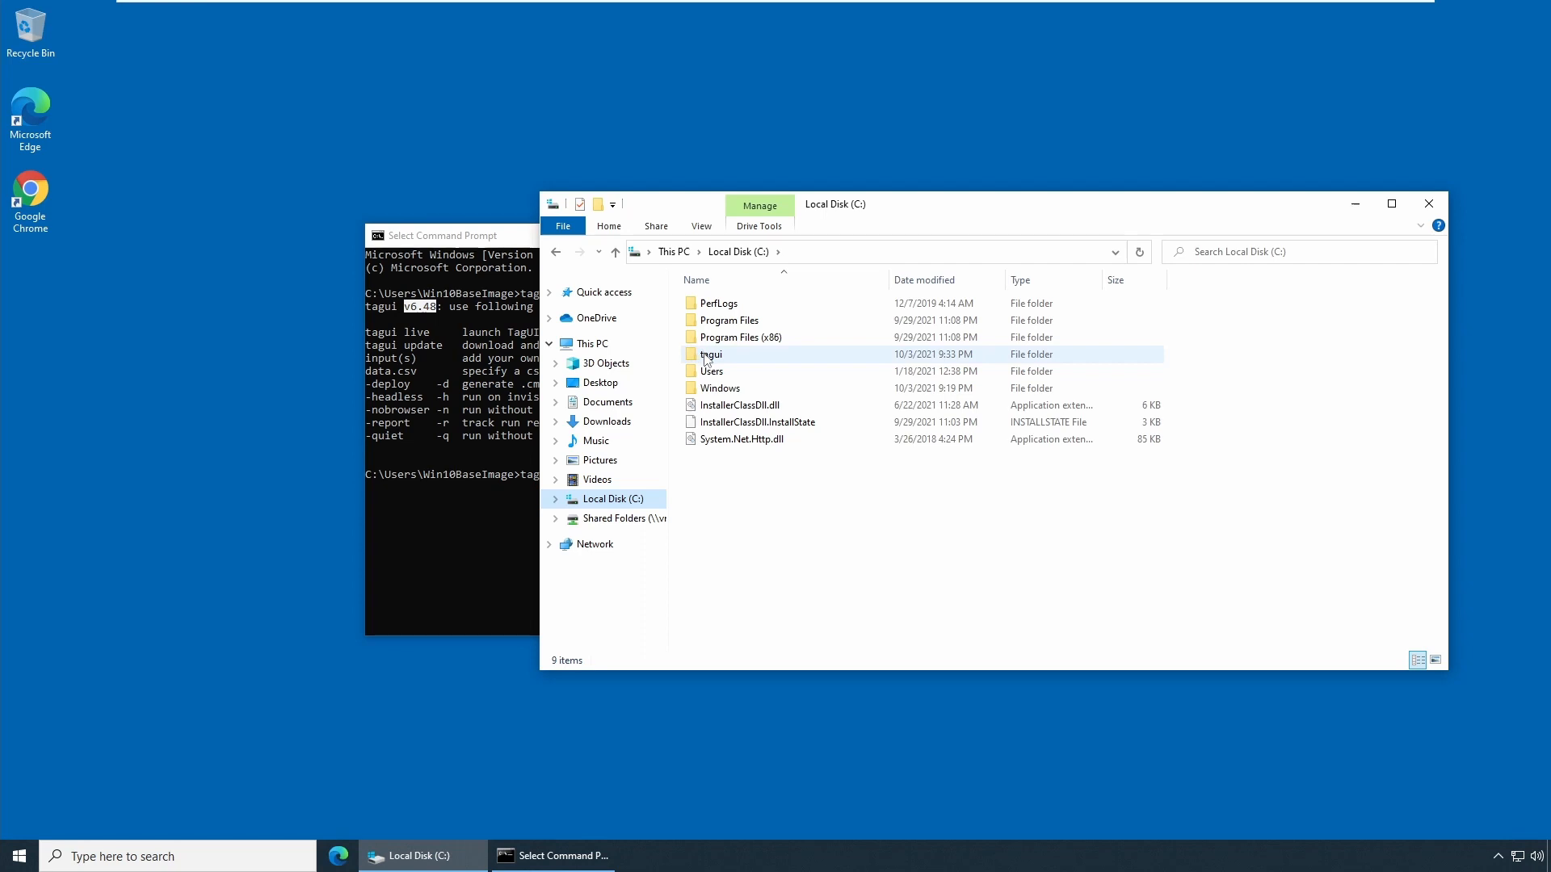
{"action": "left_click", "coordinate": [608, 401]}
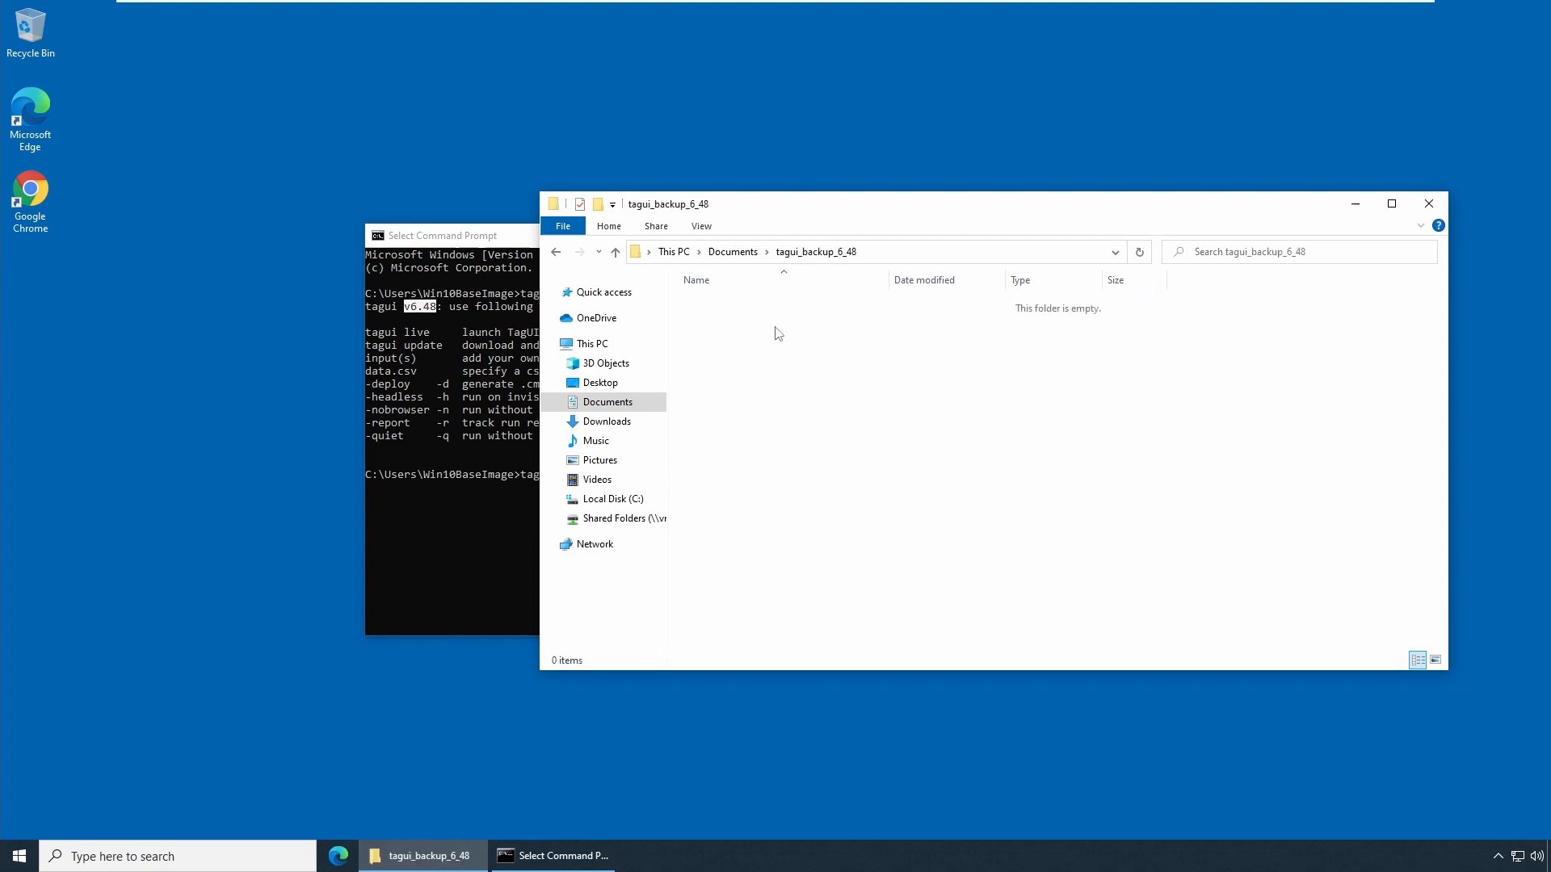
{"action": "left_click", "coordinate": [605, 420]}
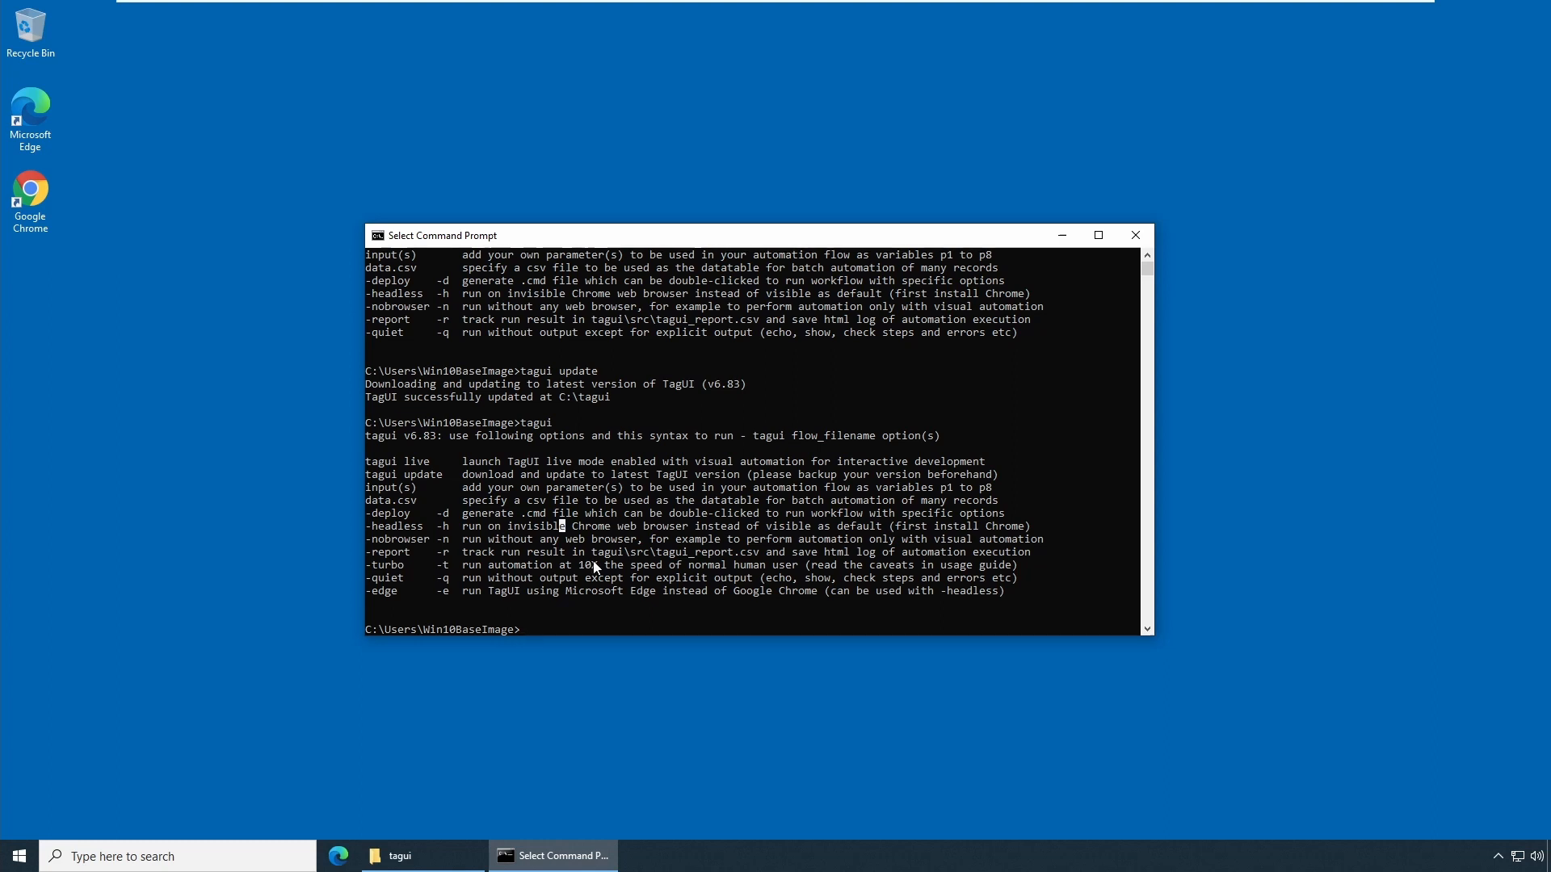
- Switch back to File Explorer once TagUI has updated to v6.83
{"action": "left_click", "coordinate": [398, 855]}
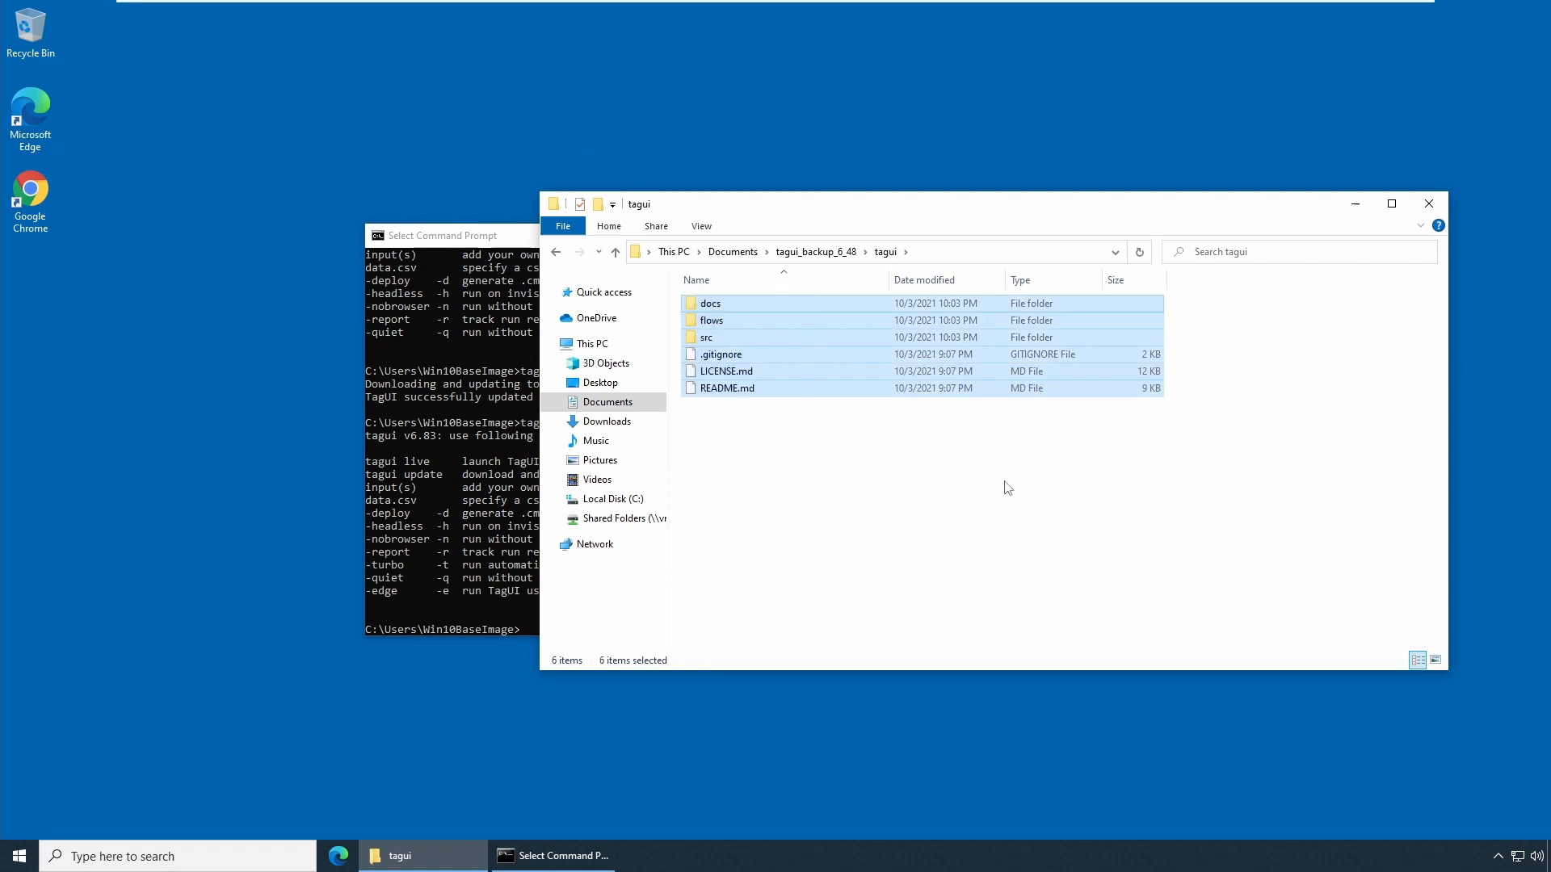
- Paste the backup tagui files into C:\tagui, triggering the replace-or-skip prompt
{"action": "left_click", "coordinate": [612, 498]}
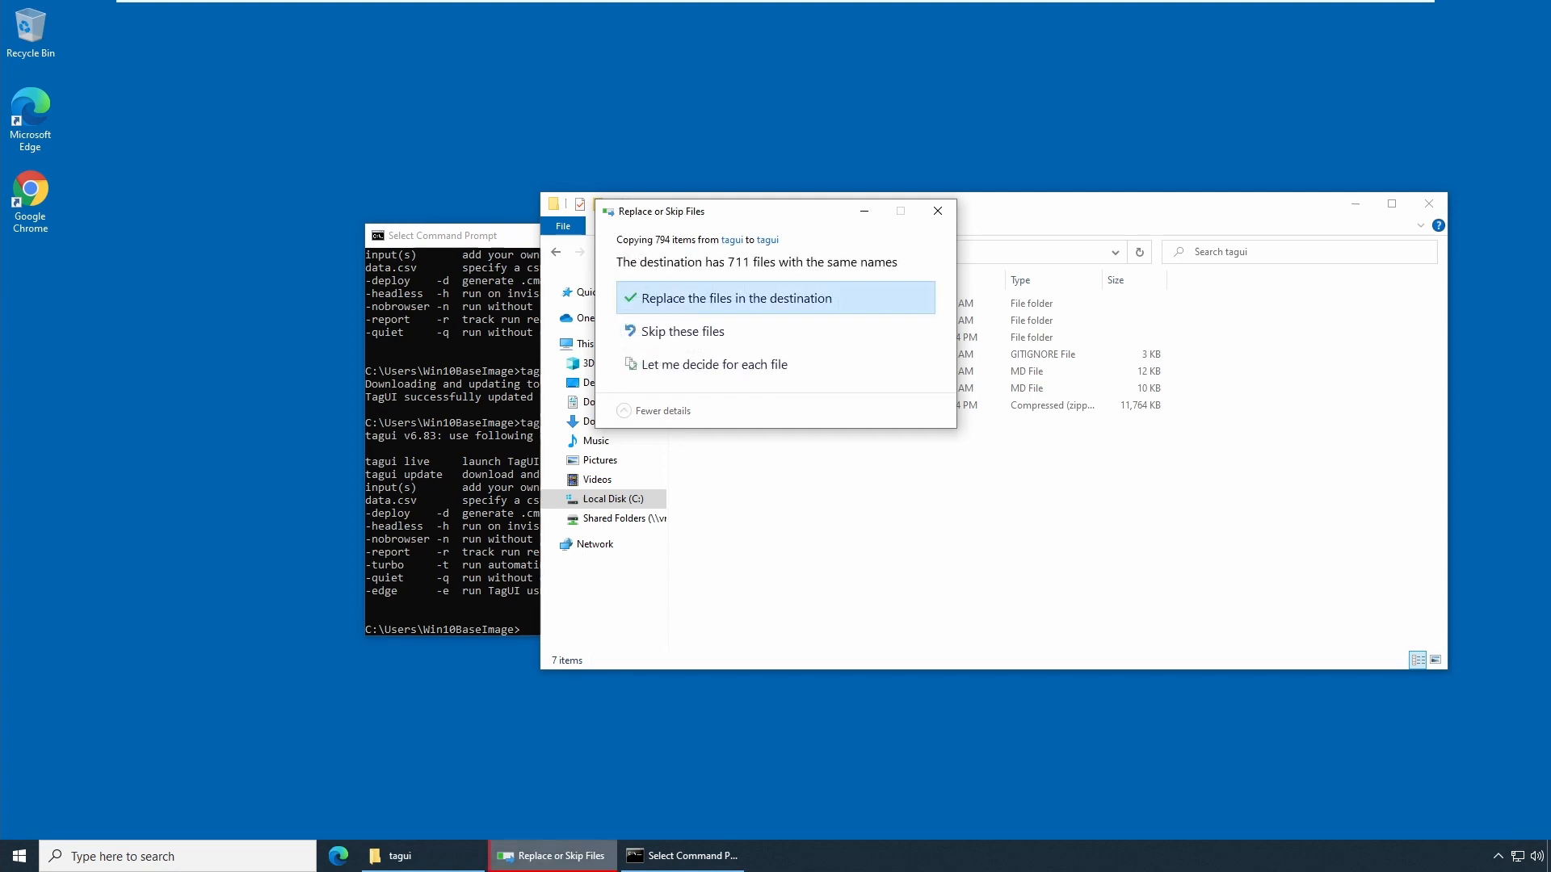
- Choose to replace the destination files with the v6.48 backup copies
{"action": "left_click", "coordinate": [737, 298]}
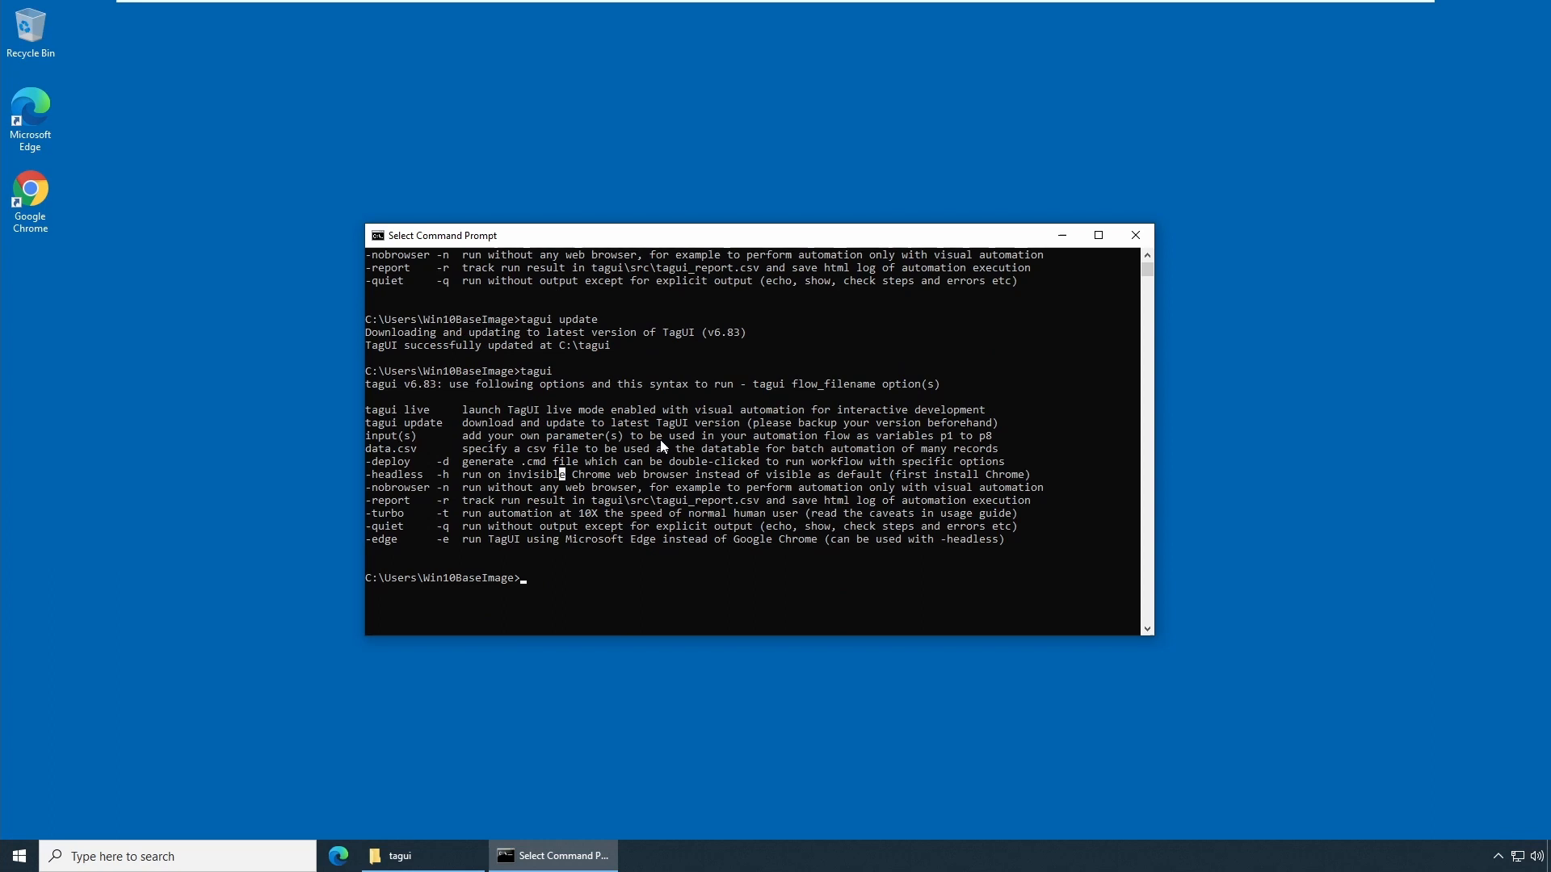
- Enter 'tagui' at the Command Prompt to recheck the restored version
{"action": "type", "text": "tagui"}
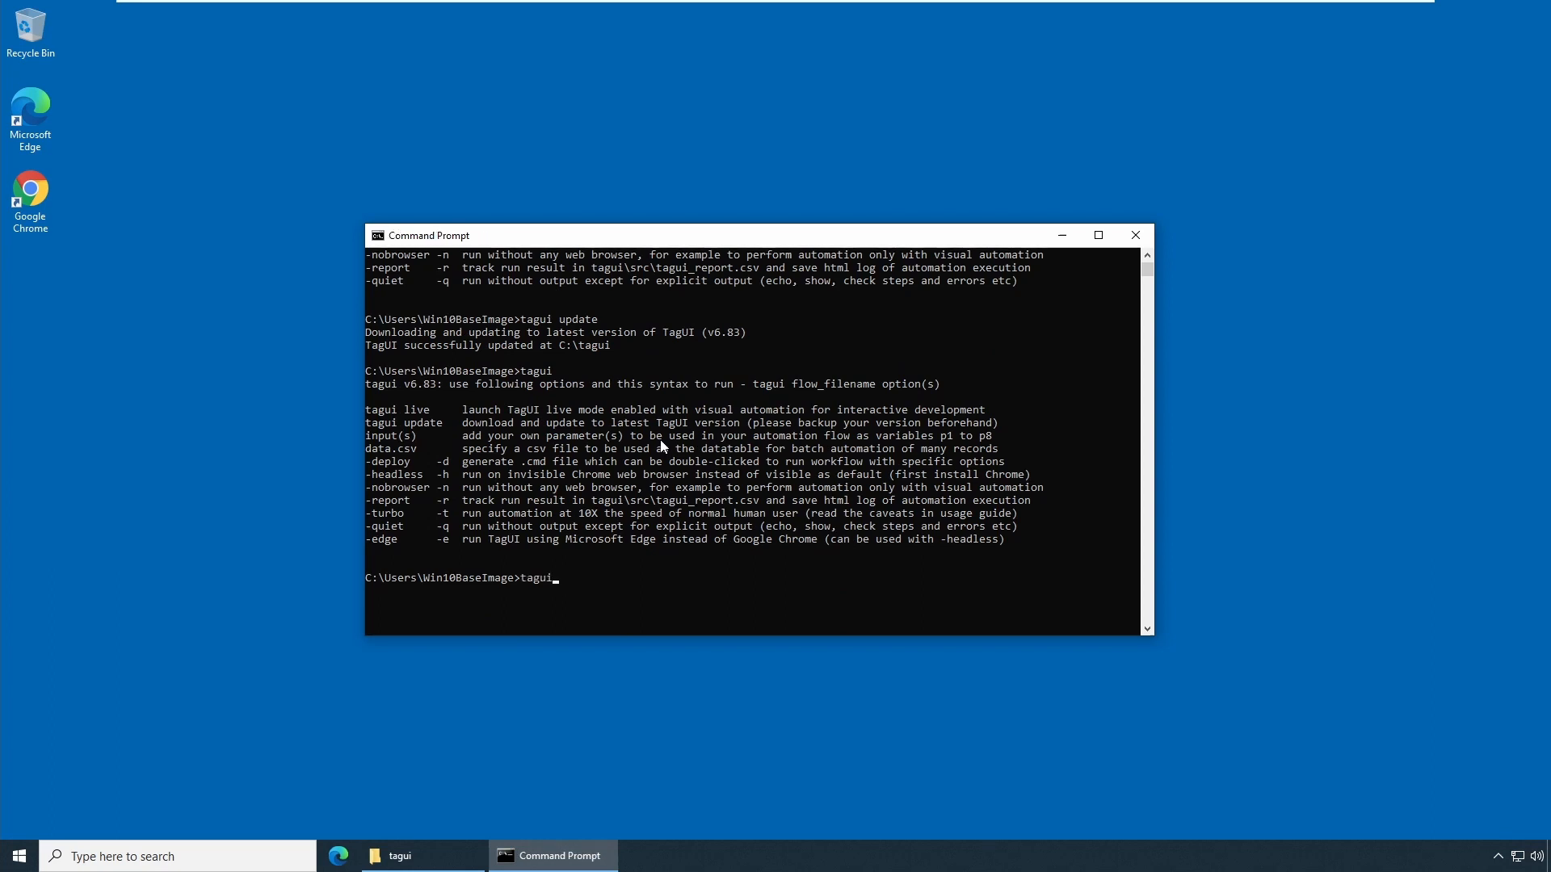